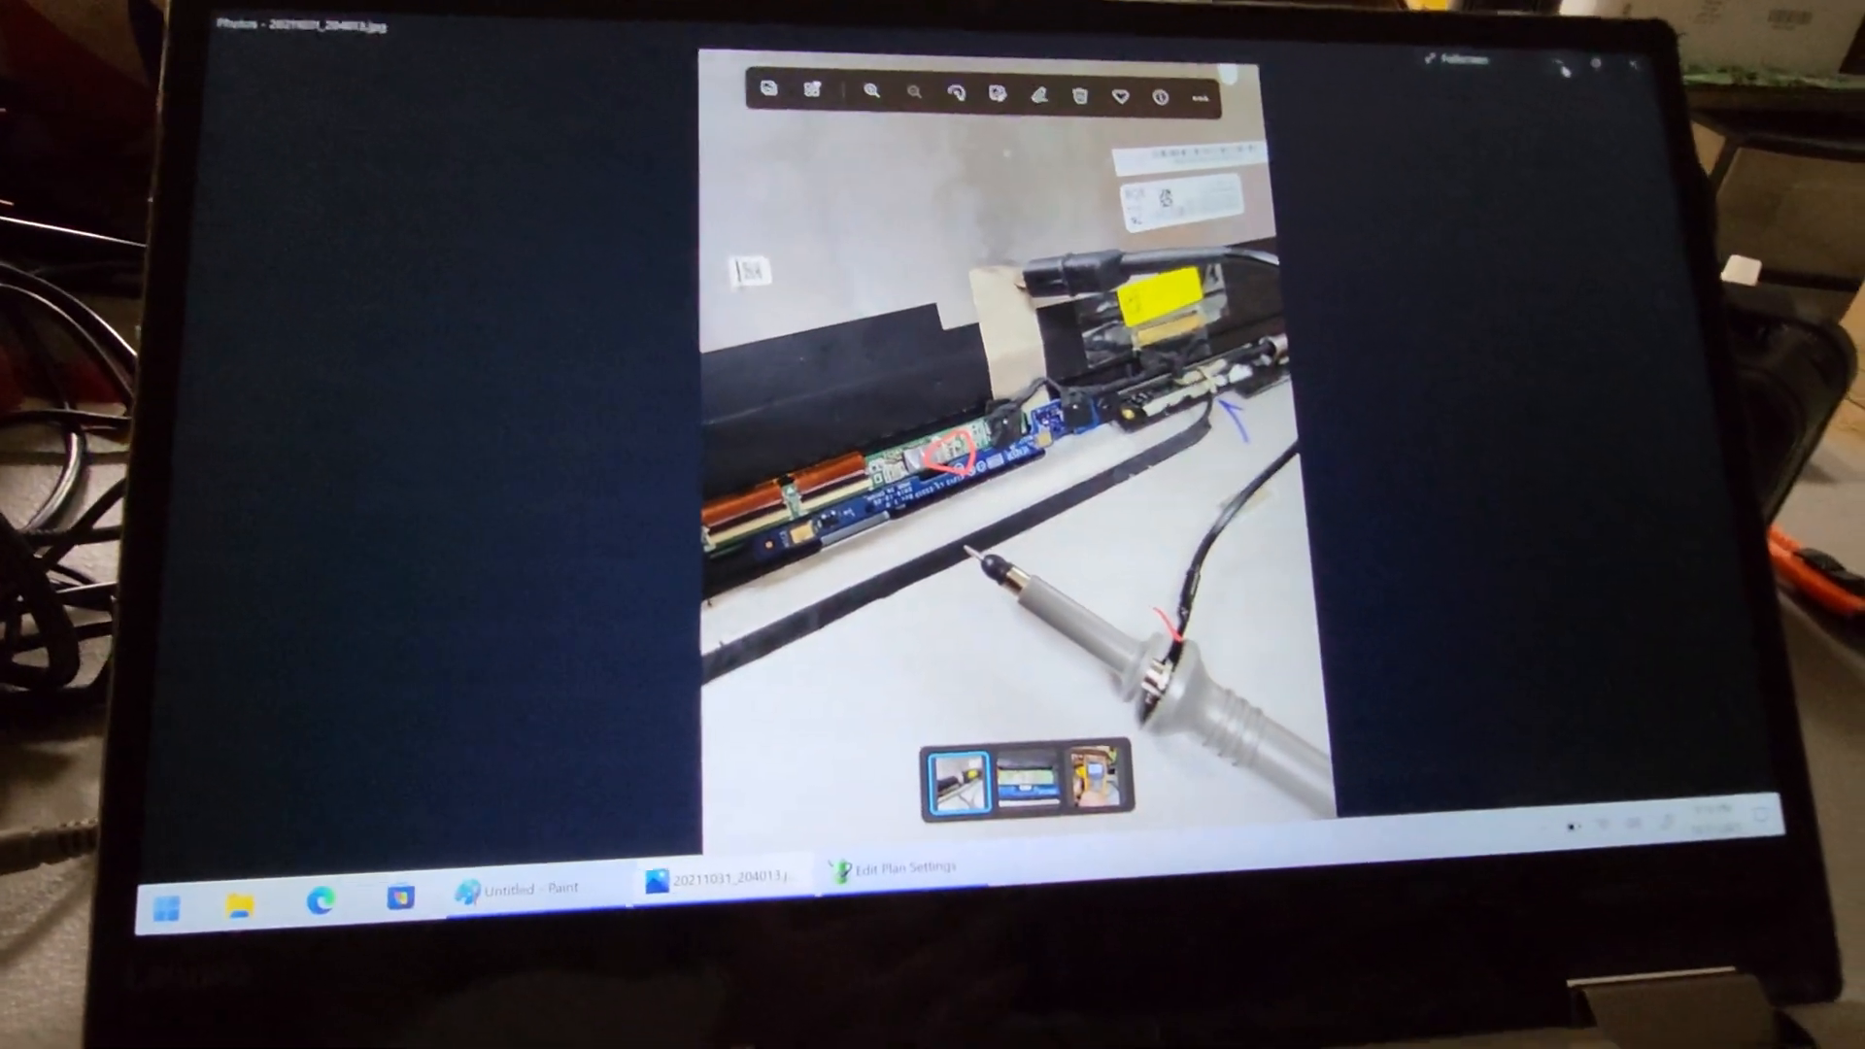
Switch from the laptop wiring photo back to the power plan page with display and sleep at Never
click(886, 868)
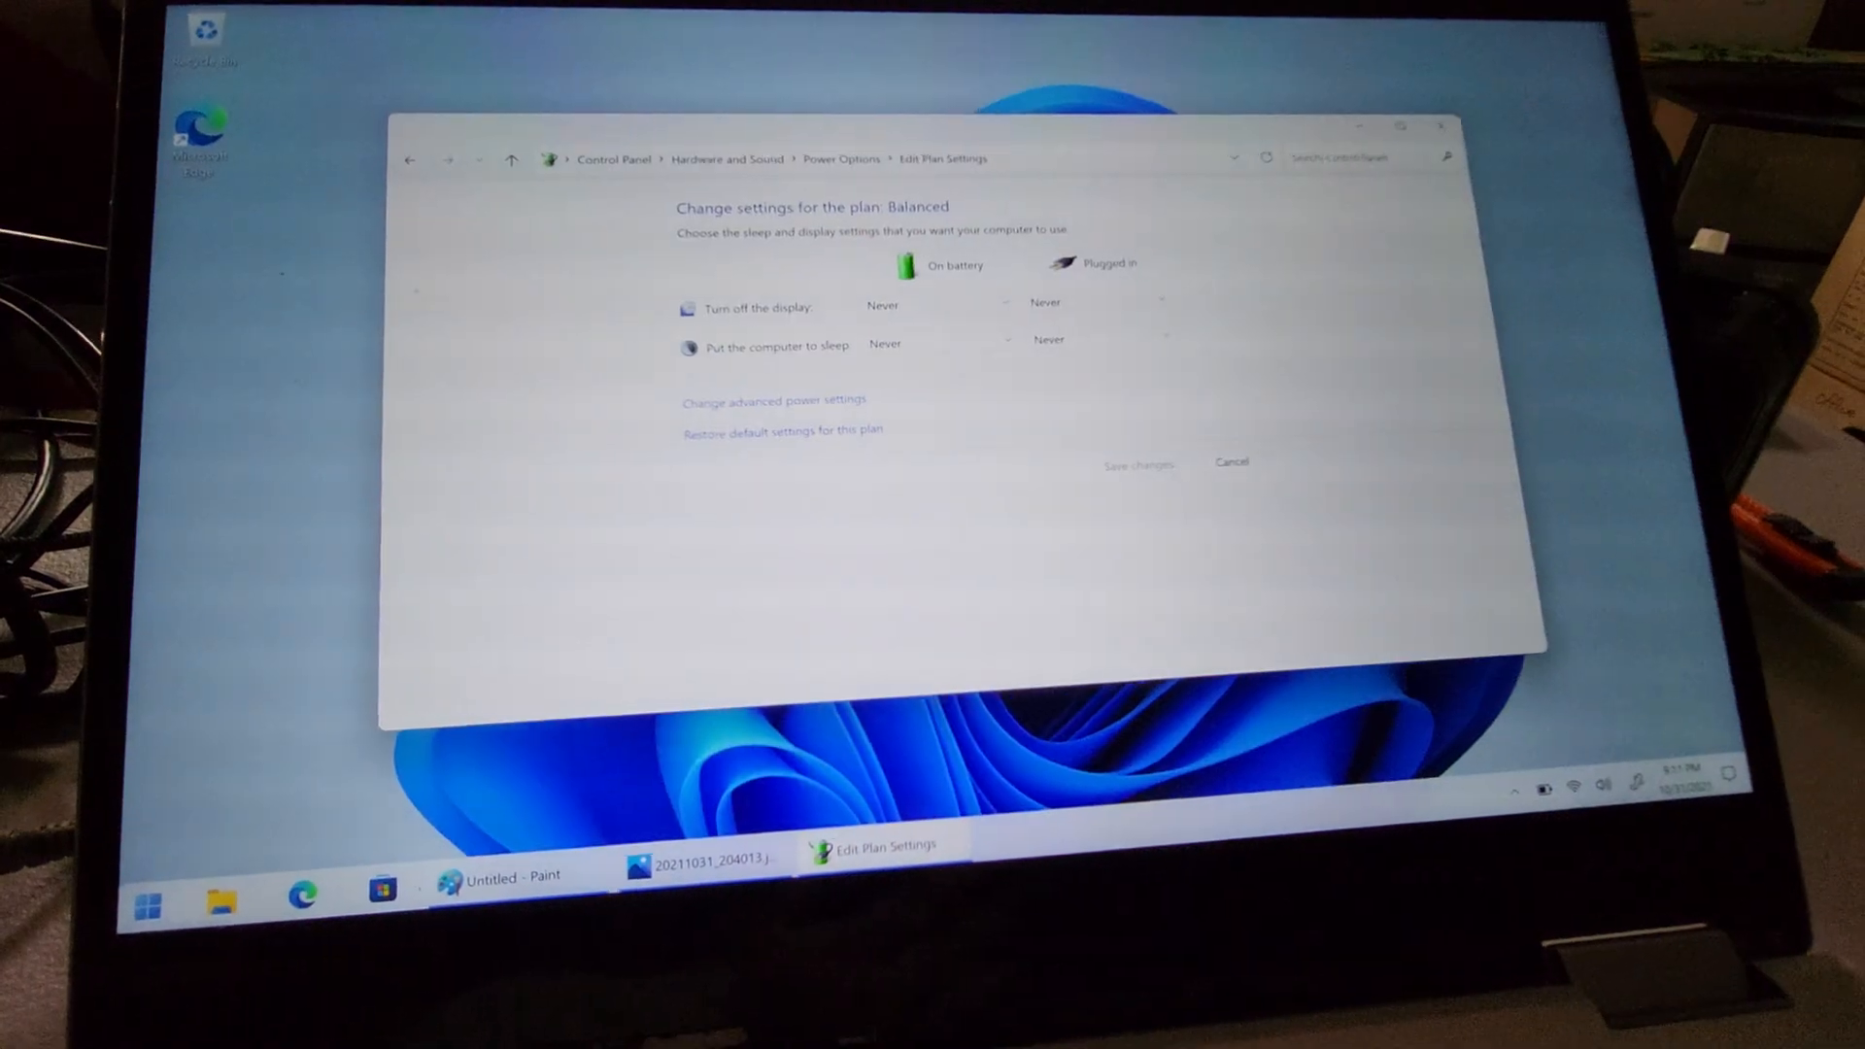